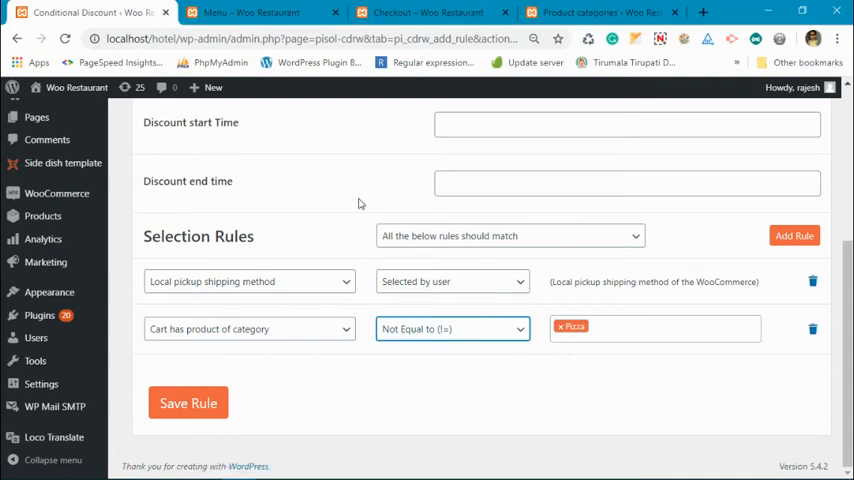
Scroll through the Synergy Craft Studio rule's fixed 10 discount and its two Selection Rules.
scroll("up", 3)
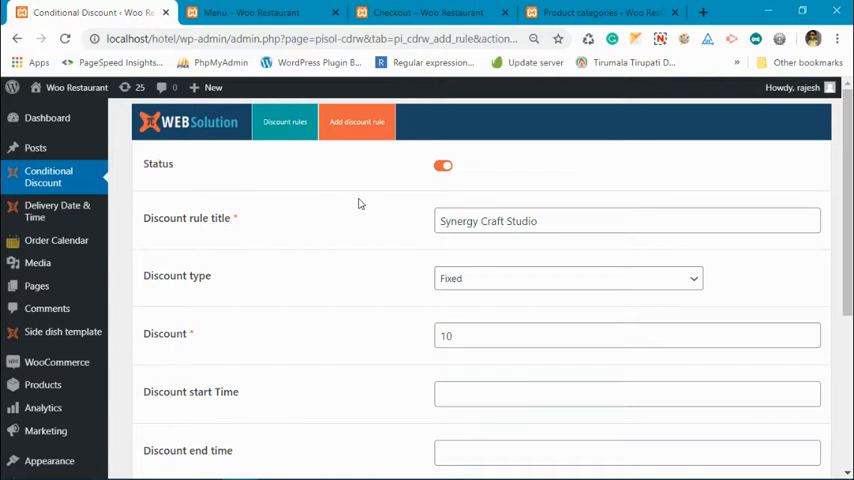
mouse_move(600, 244)
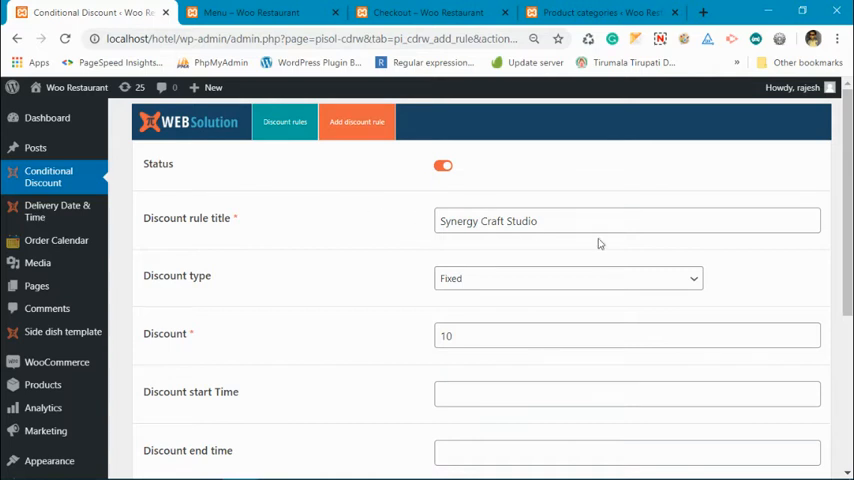
scroll("down", 3)
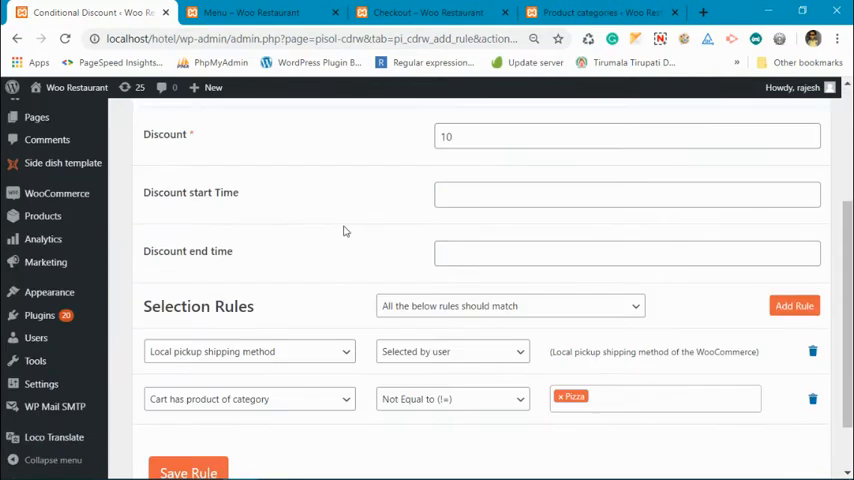
scroll("up", 3)
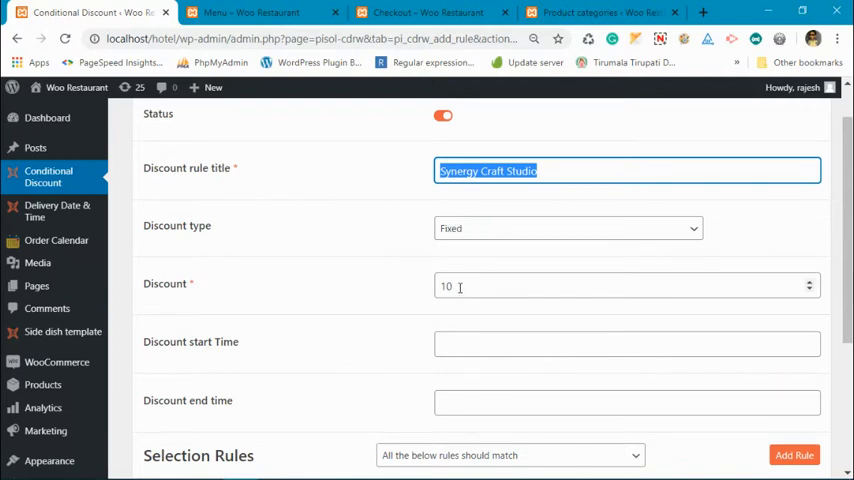
scroll("down", 3)
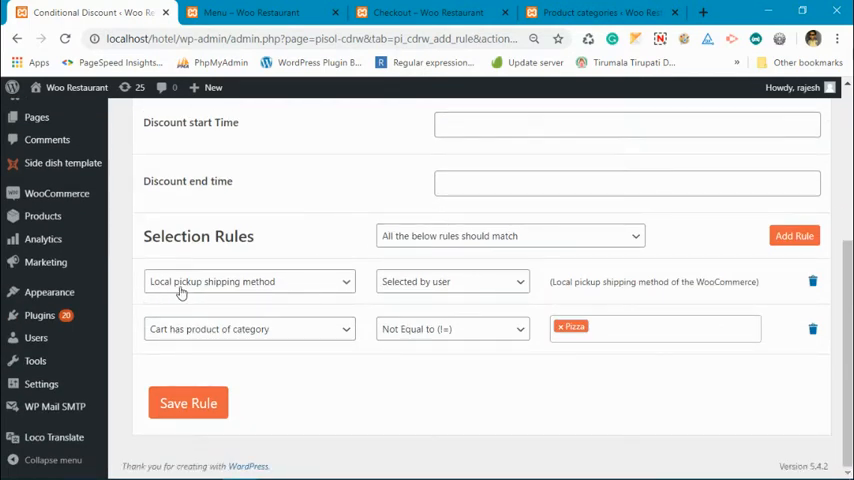
mouse_move(618, 288)
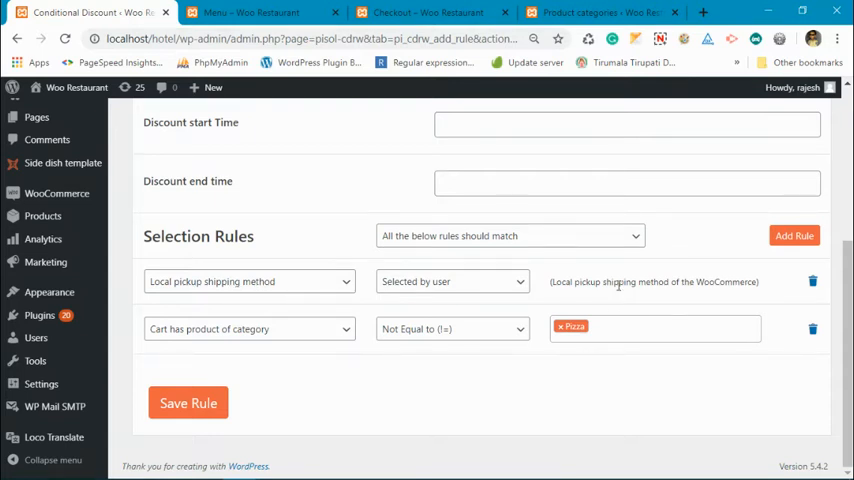
mouse_move(256, 340)
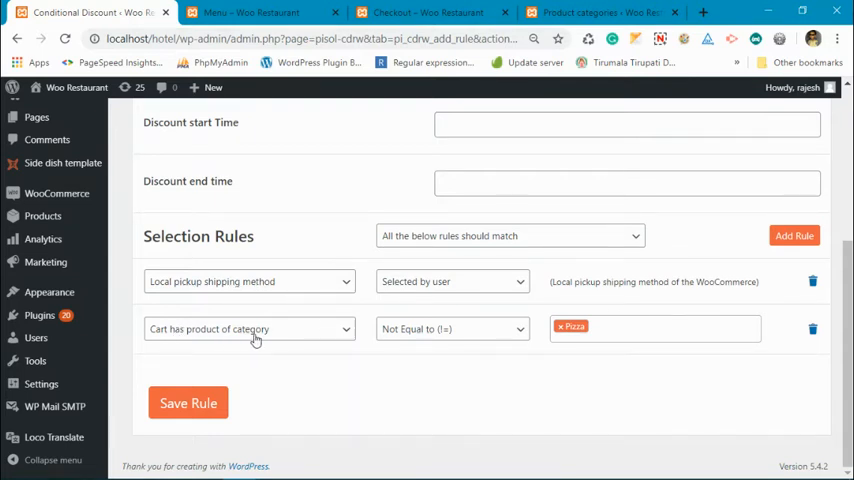
mouse_move(418, 336)
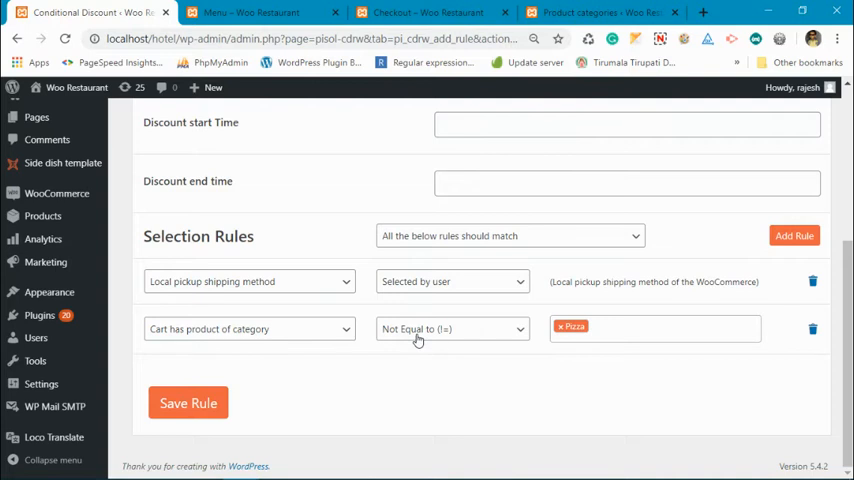
mouse_move(588, 336)
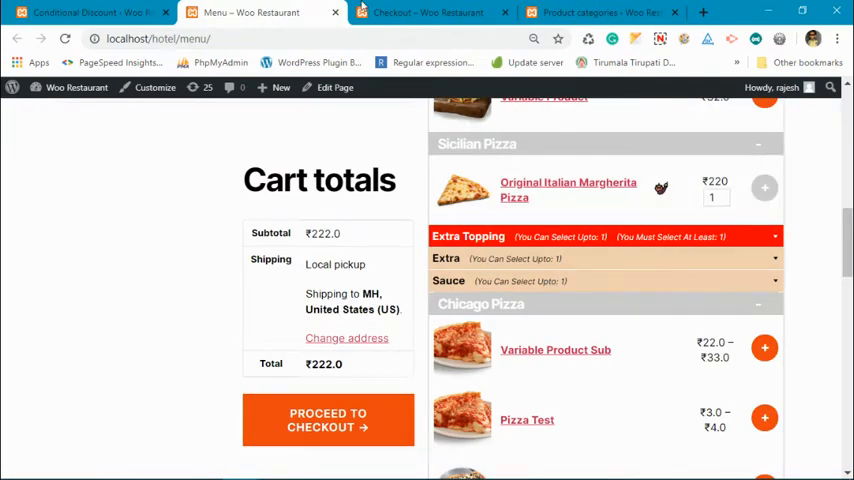
left_click(600, 12)
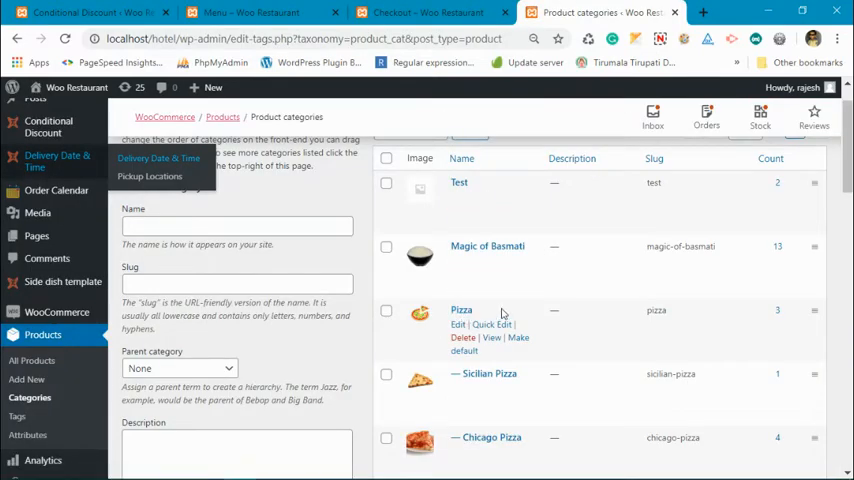
scroll("down", 3)
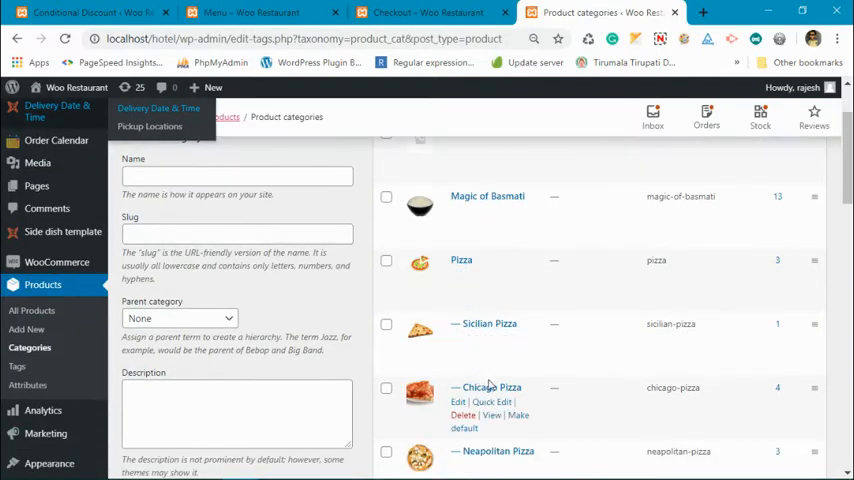
mouse_move(488, 324)
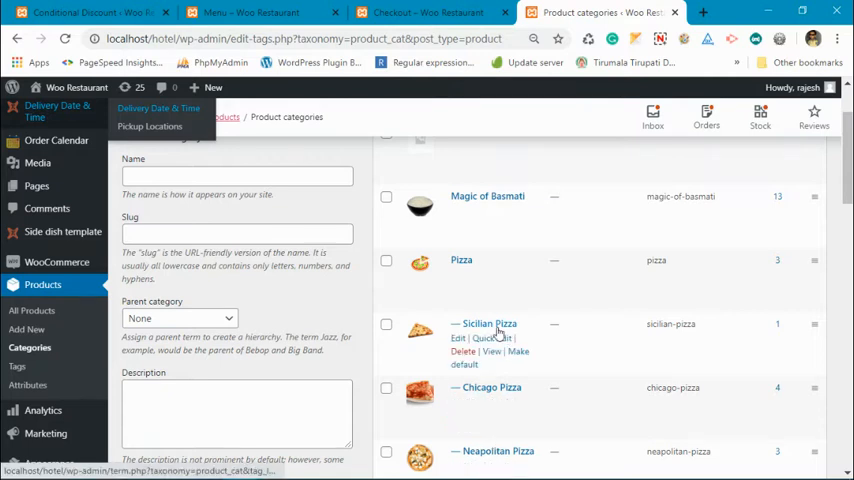
scroll("down", 3)
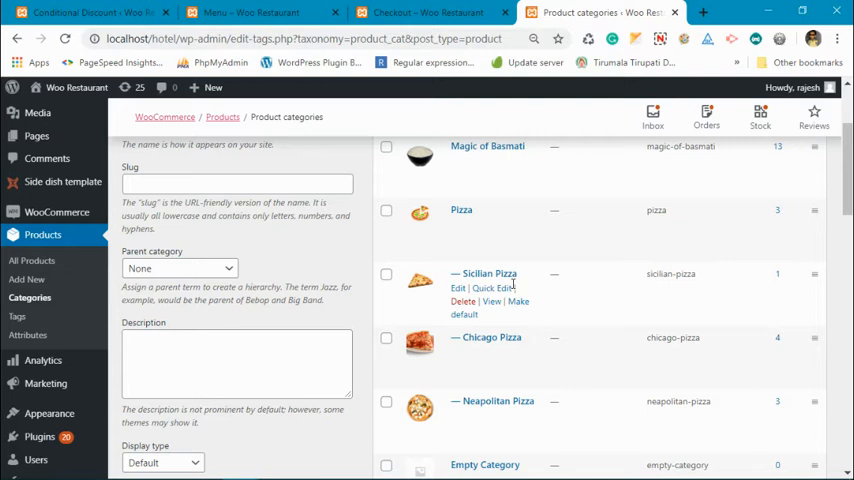
mouse_move(784, 288)
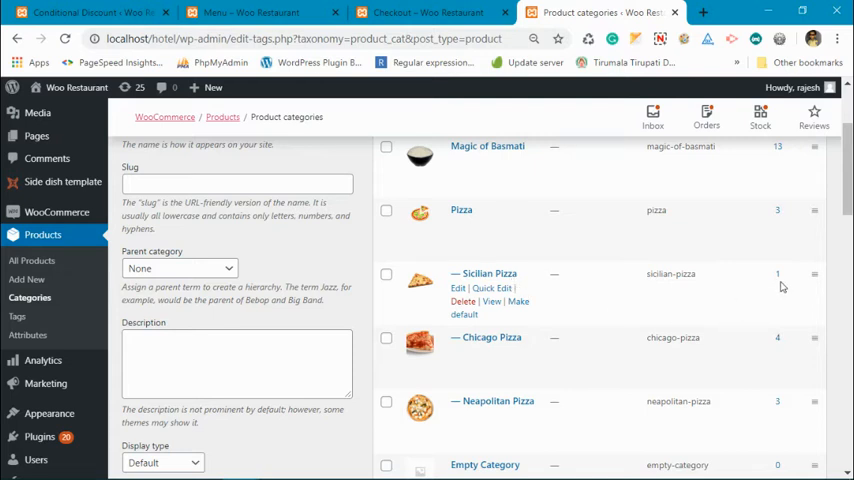
mouse_move(772, 258)
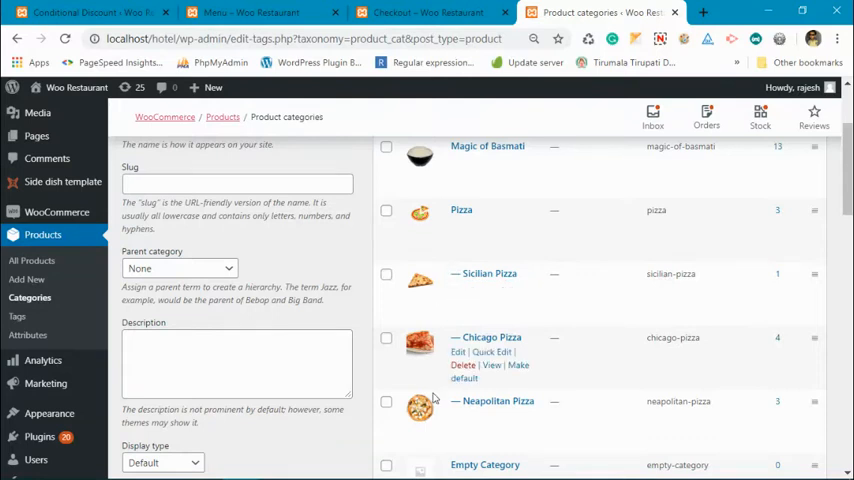
mouse_move(508, 274)
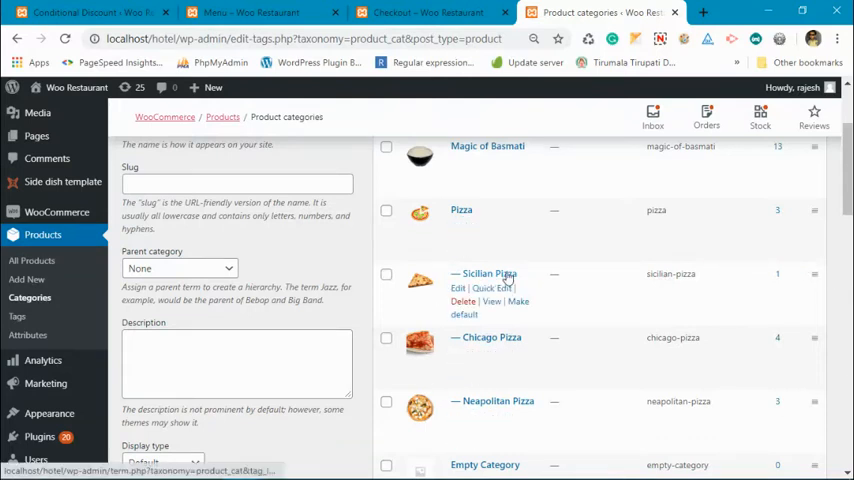
mouse_move(462, 210)
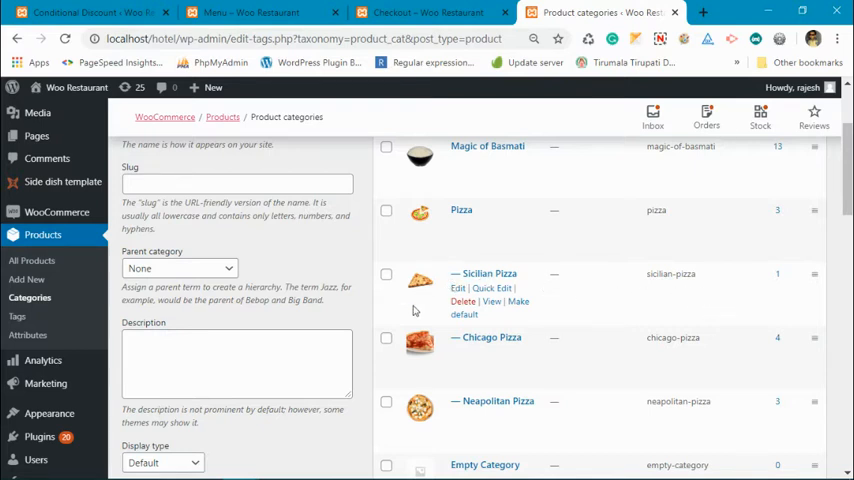
mouse_move(602, 280)
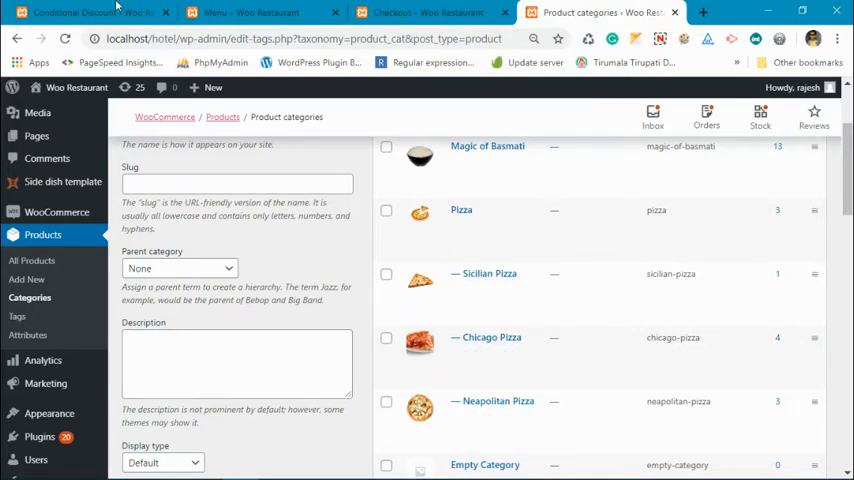
Save the Synergy Craft Studio rule so it lists as Enabled with a ₹10.0 amount.
left_click(90, 12)
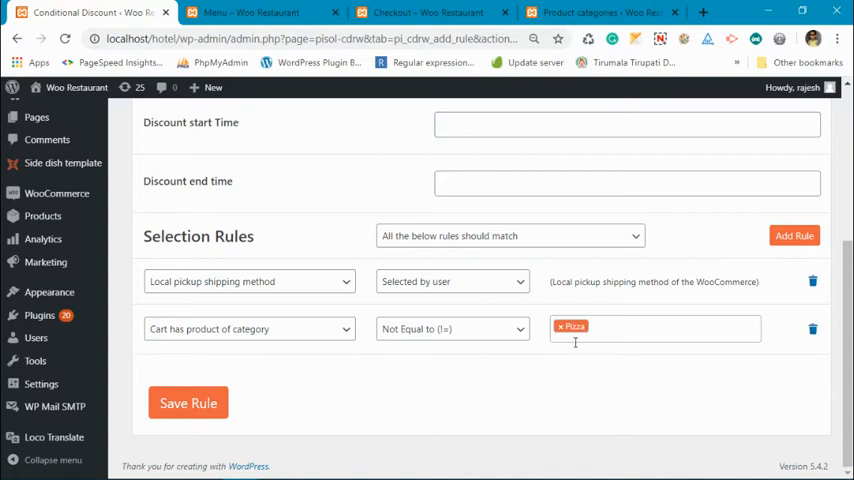
left_click(188, 402)
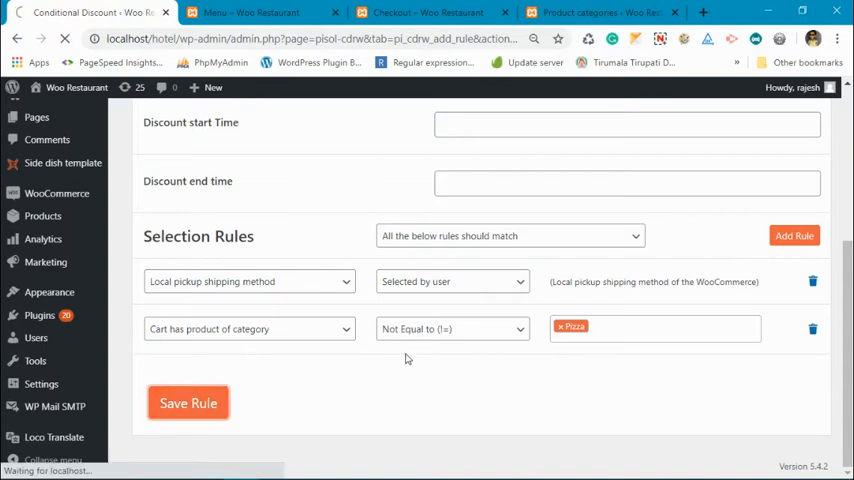
left_click(188, 404)
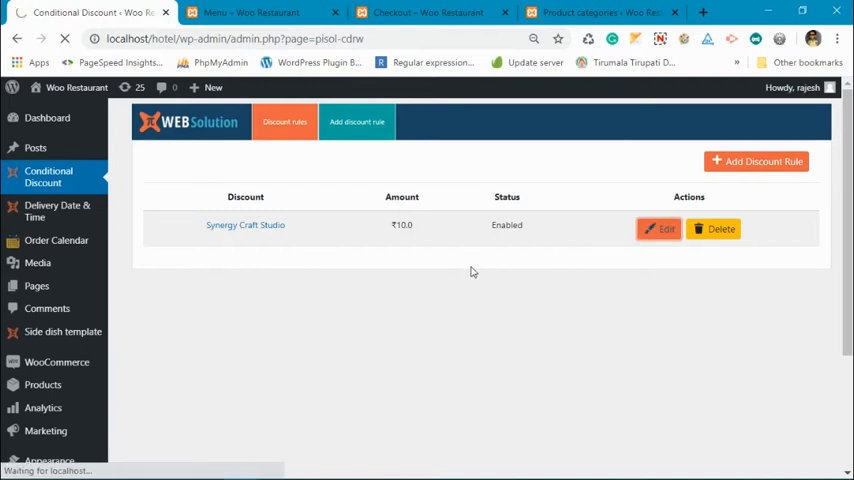
Review the two-pizza cart on the restaurant menu page.
left_click(250, 12)
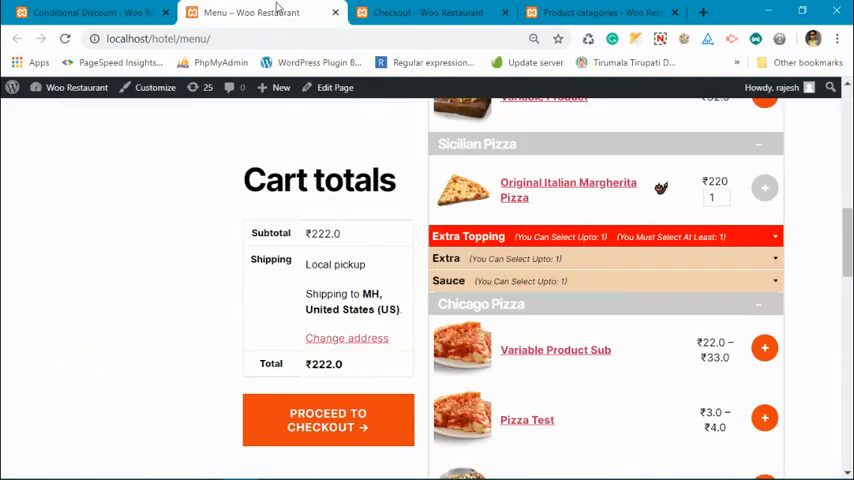
scroll("up", 3)
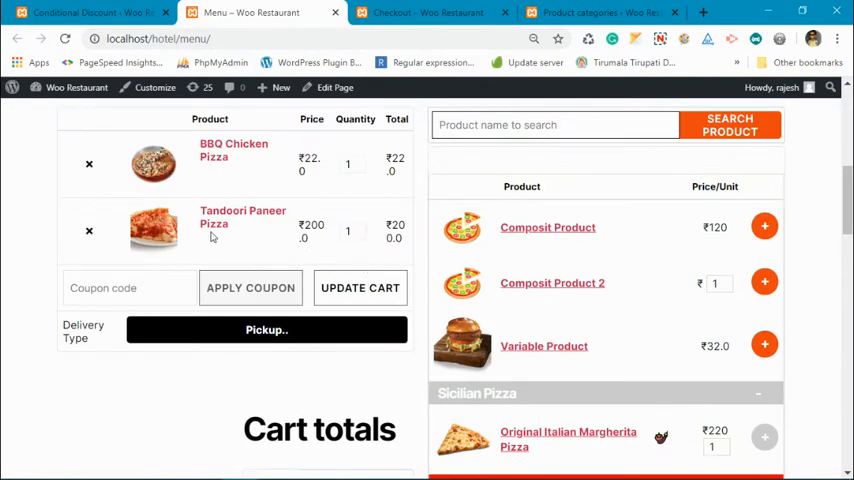
mouse_move(544, 194)
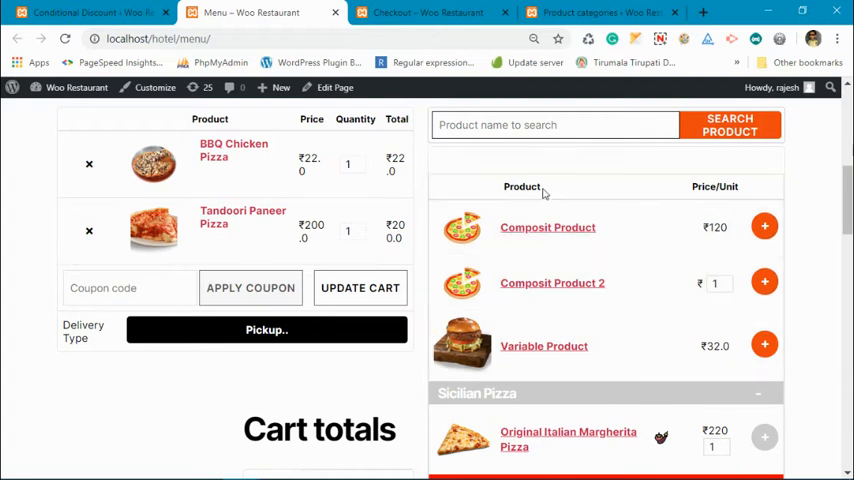
scroll("up", 3)
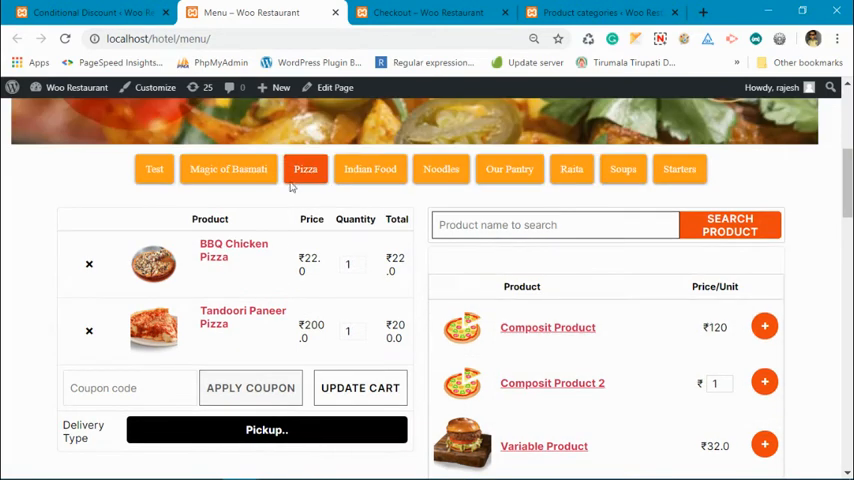
scroll("down", 3)
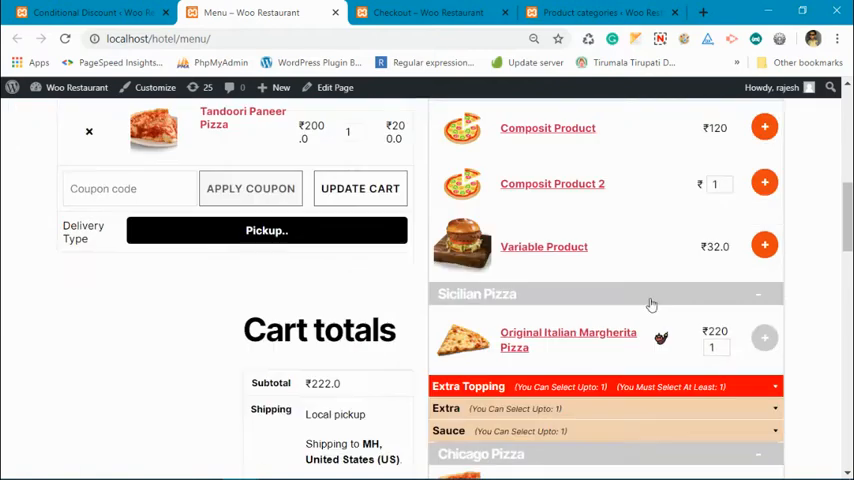
scroll("down", 3)
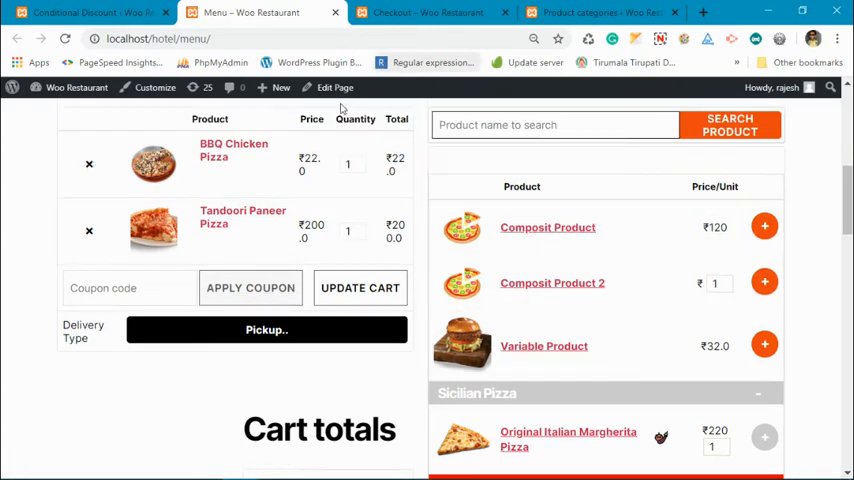
Proceed to checkout and highlight the applied -₹10.0 Synergy Craft Studio discount line.
left_click(430, 12)
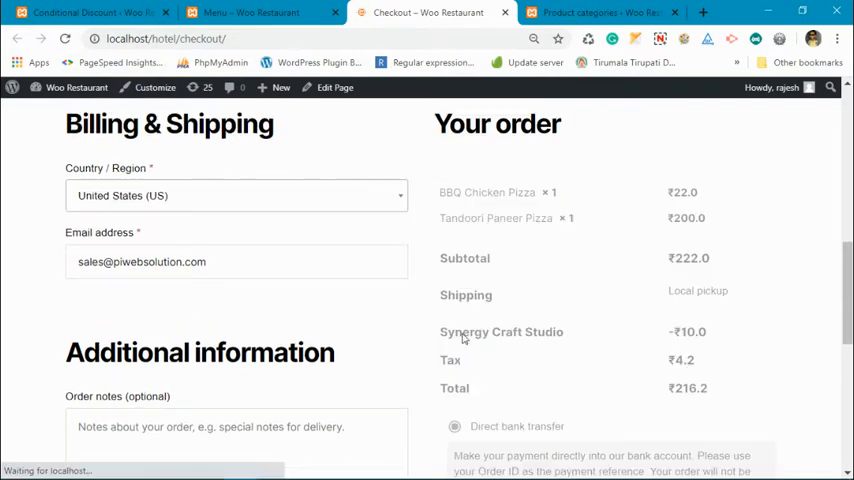
double_click(500, 332)
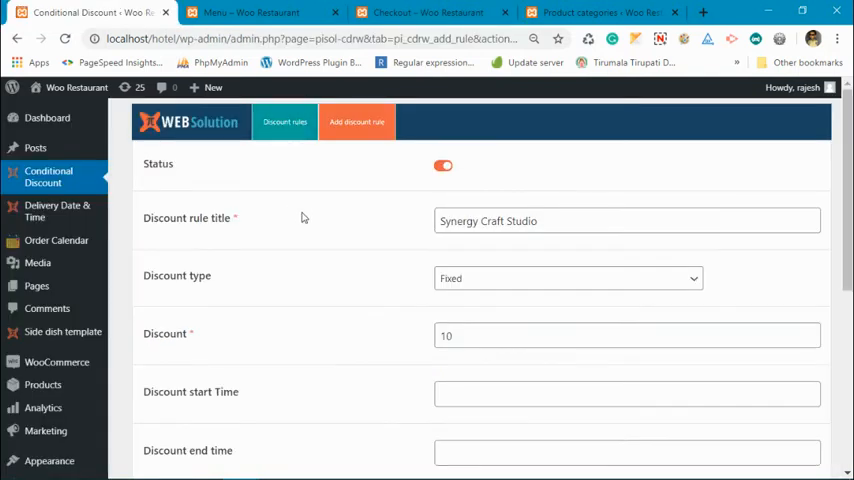
Add the Variable product in Green colour to the cart from the menu page.
scroll("down", 3)
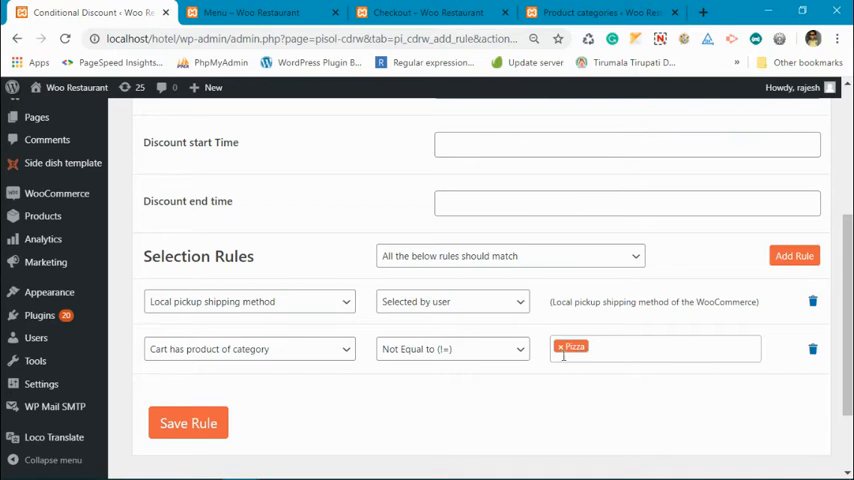
left_click(250, 12)
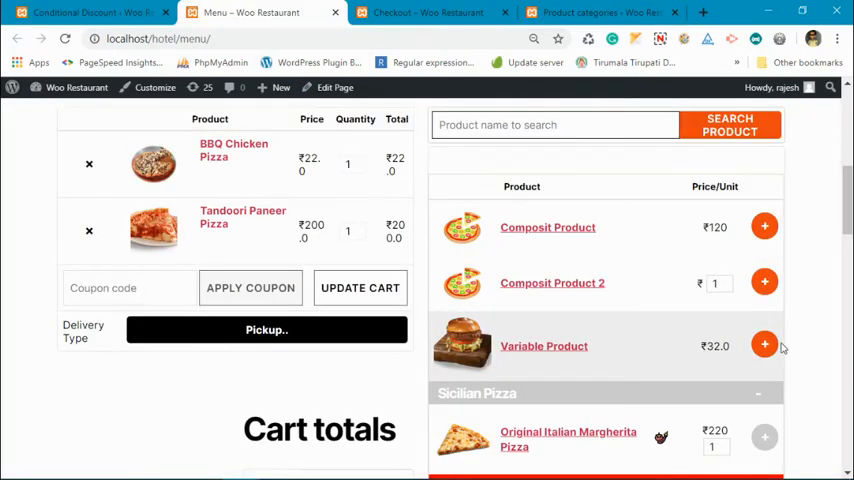
left_click(764, 344)
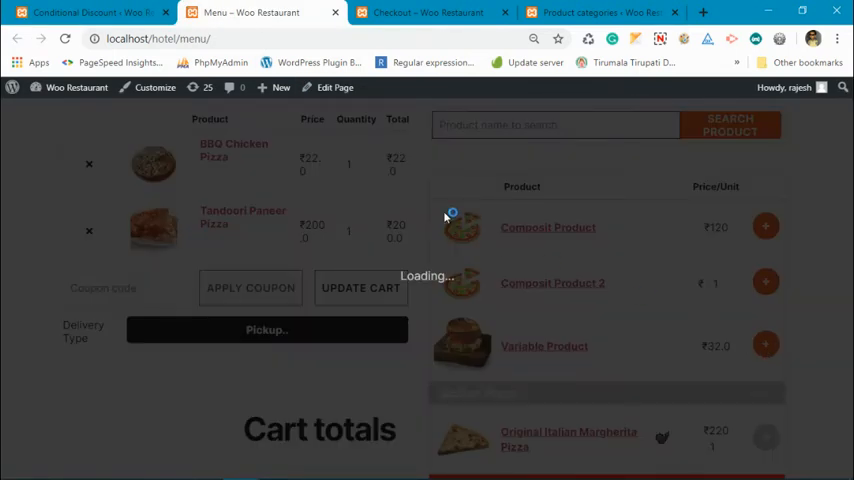
left_click(482, 252)
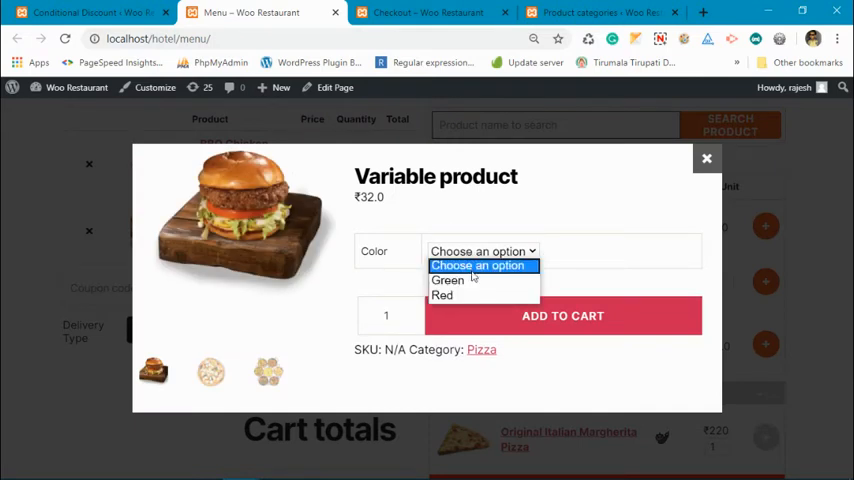
left_click(448, 280)
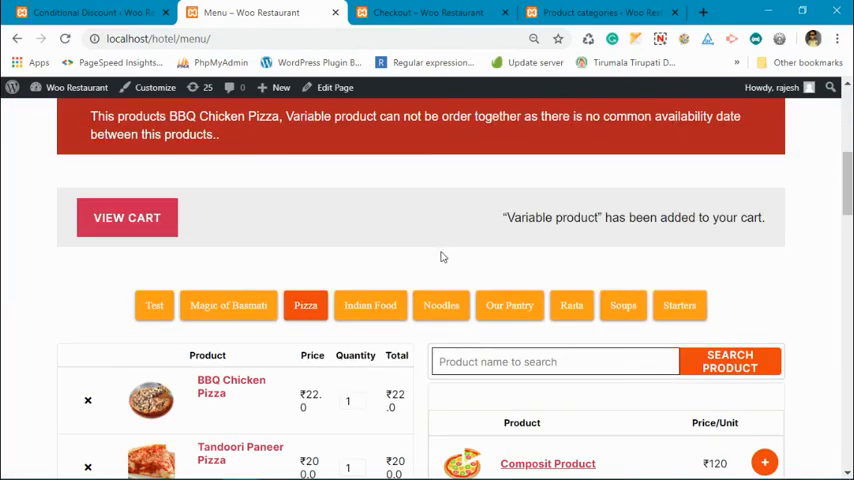
scroll("down", 3)
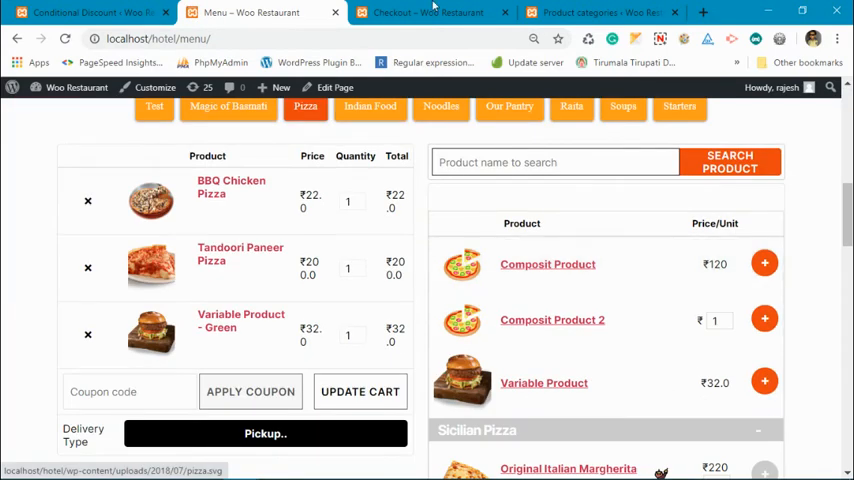
Reload checkout, which now reports issues with the cart items.
left_click(424, 12)
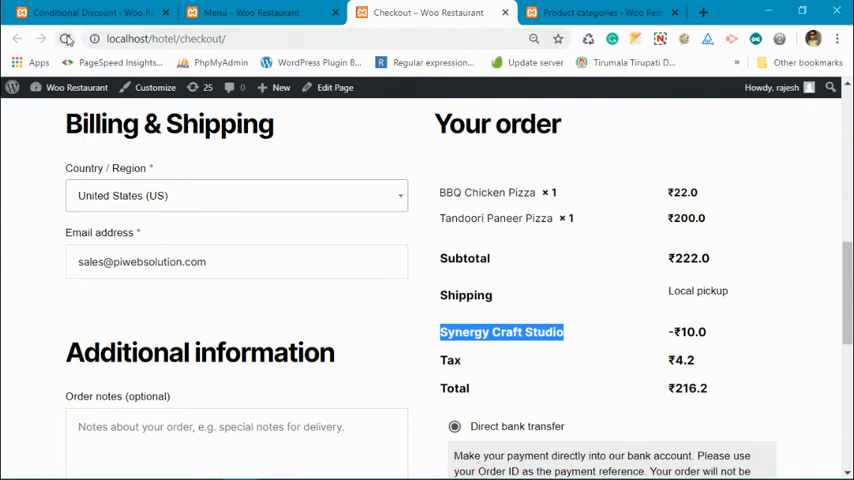
left_click(66, 38)
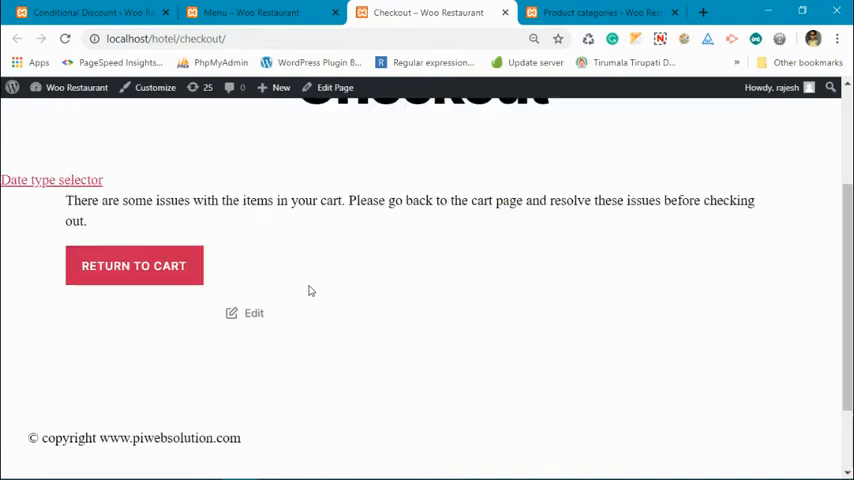
Check the rule settings and the menu's no-common-availability-date warning, then reach the Plugins list.
left_click(600, 12)
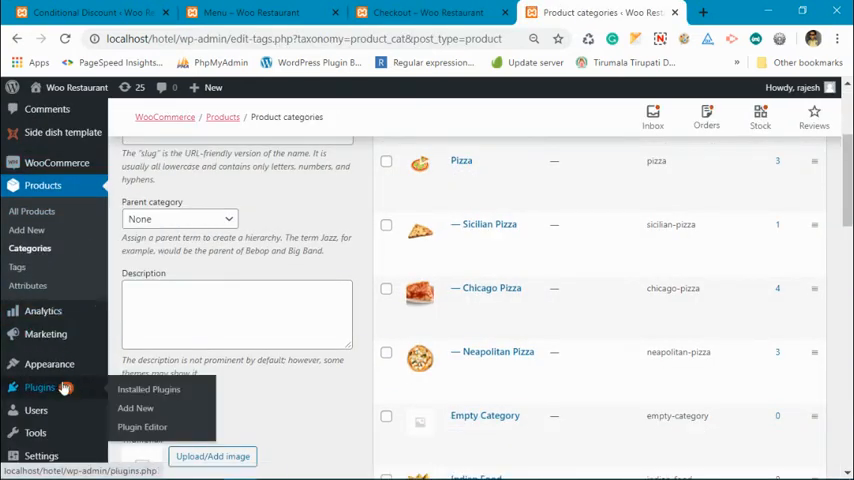
left_click(148, 388)
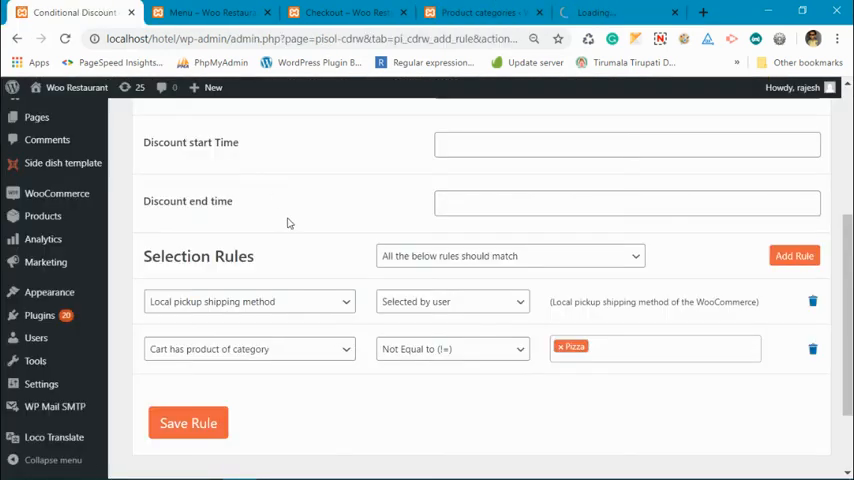
left_click(210, 12)
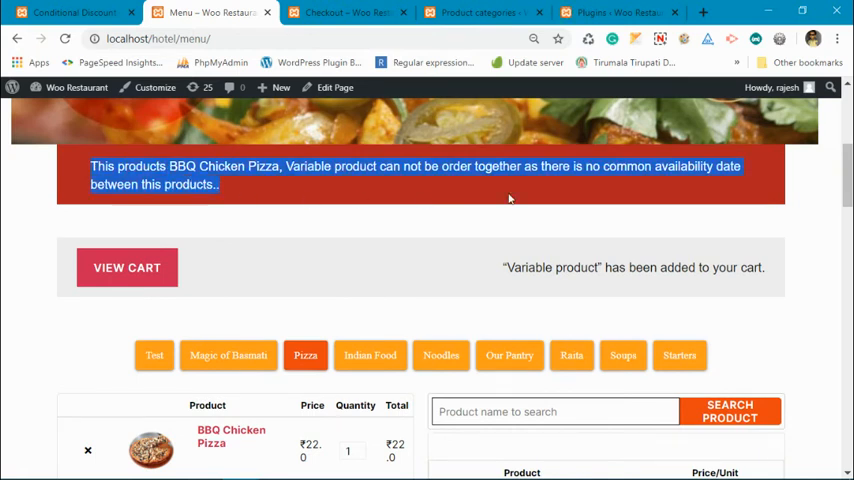
left_click(618, 12)
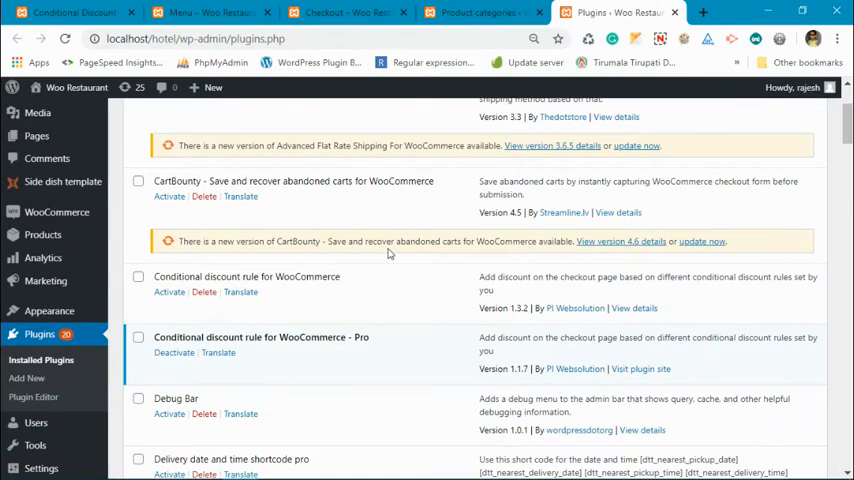
Deactivate the Preparation time Master PRO plugin.
scroll("down", 3)
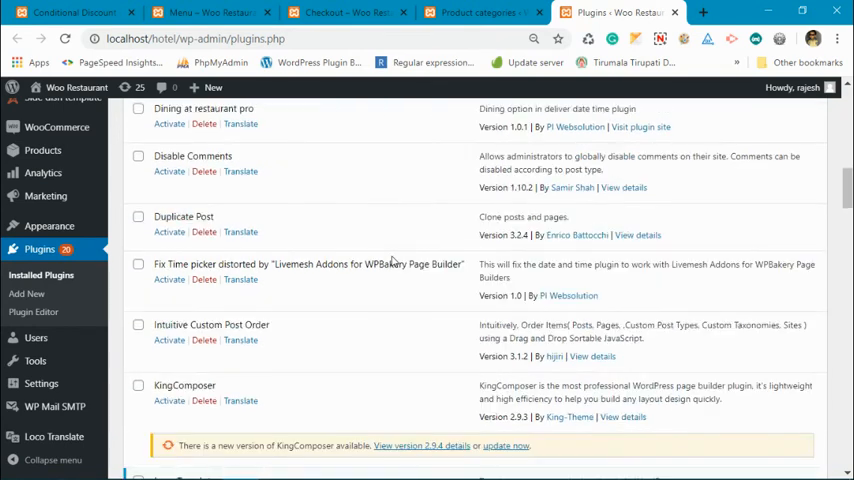
scroll("down", 3)
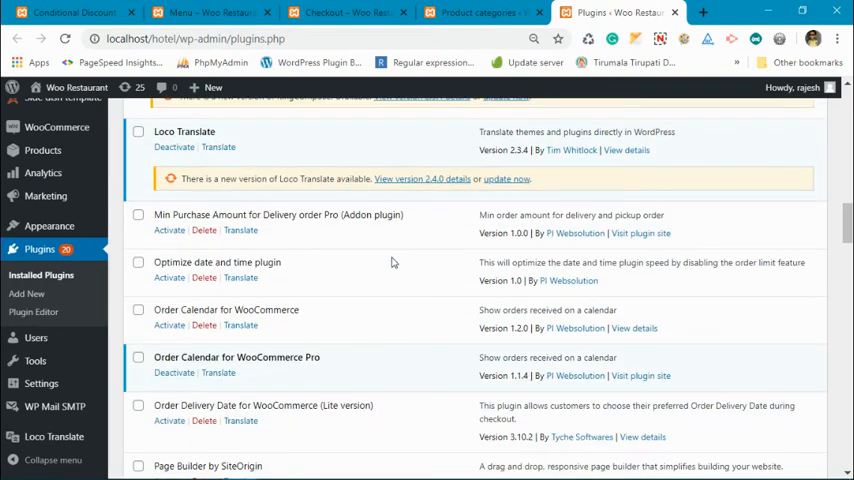
scroll("down", 3)
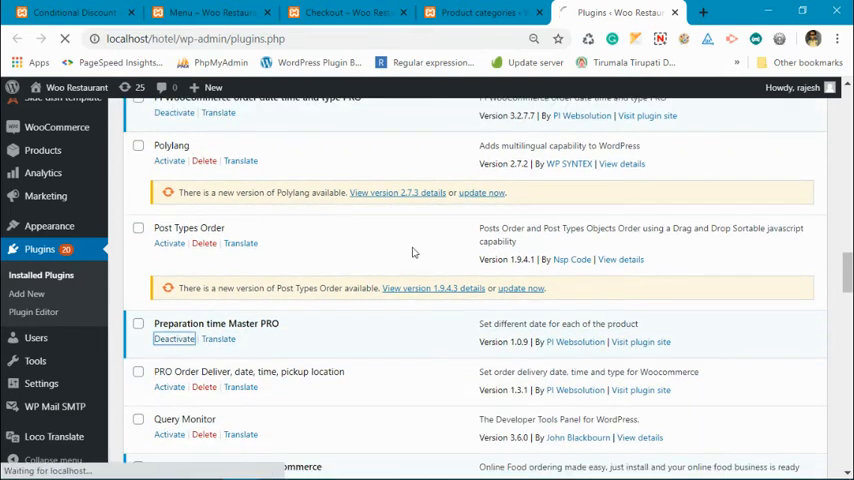
mouse_move(420, 236)
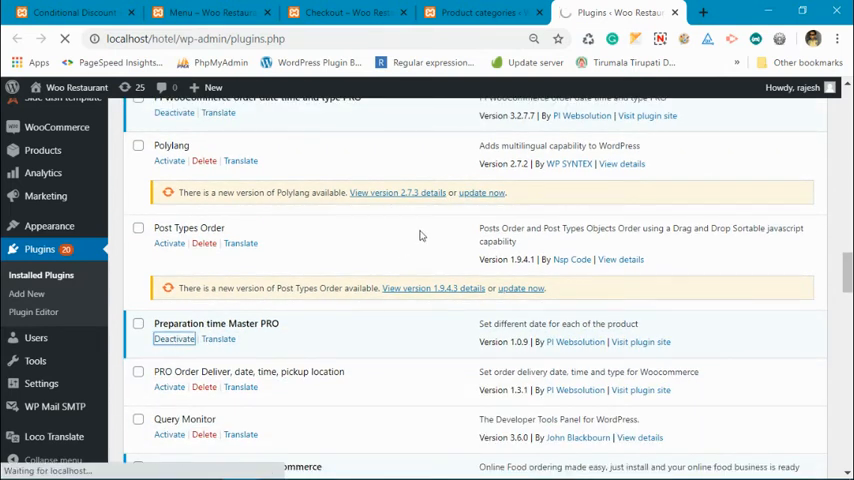
left_click(172, 338)
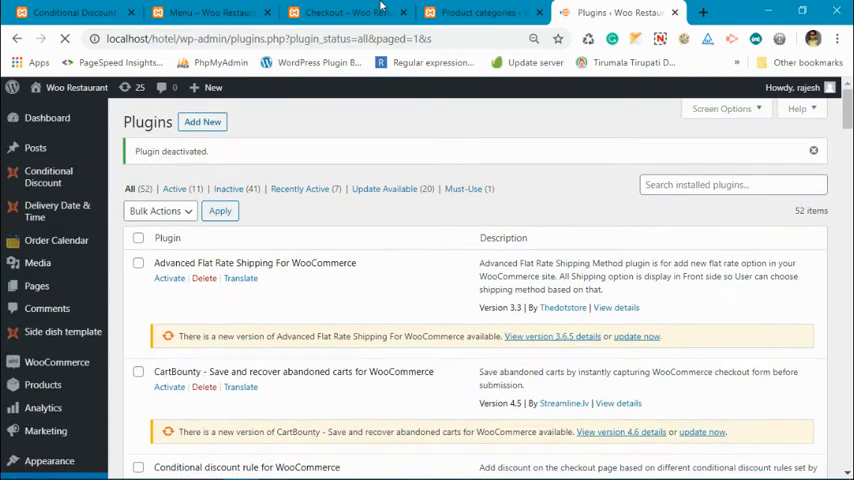
Inspect the checkout order totals of ₹259.1 with no discount line, then return to the menu page.
left_click(344, 12)
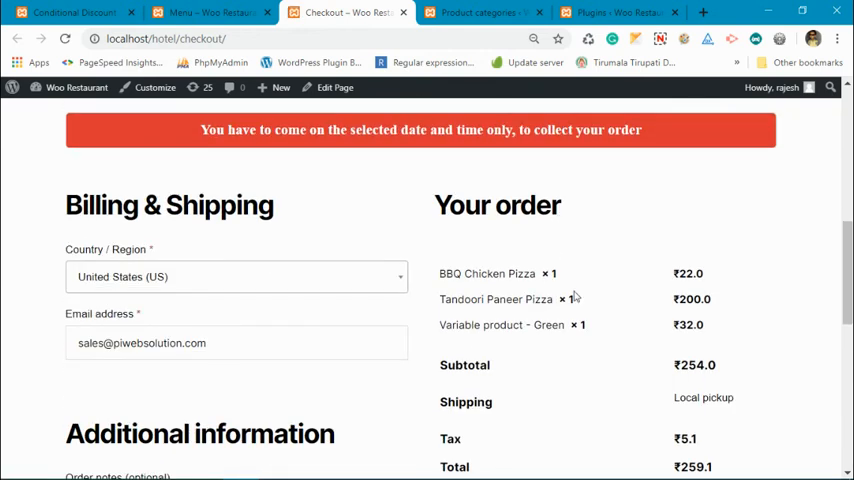
scroll("down", 3)
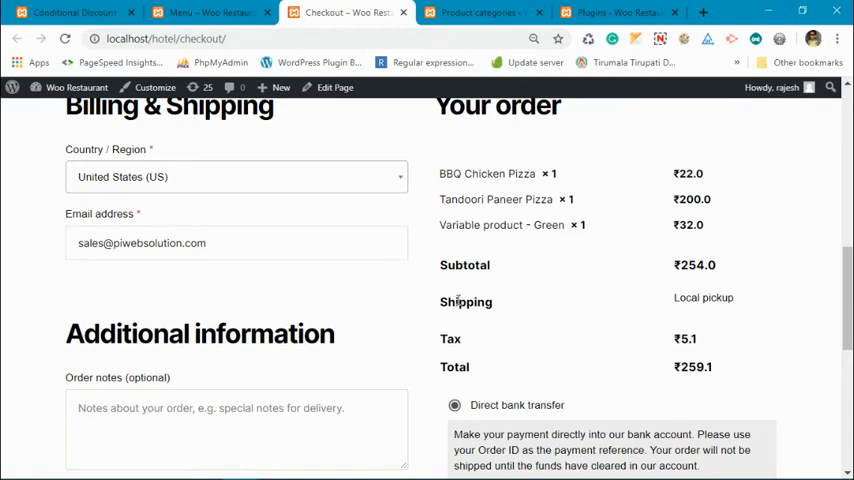
mouse_move(468, 300)
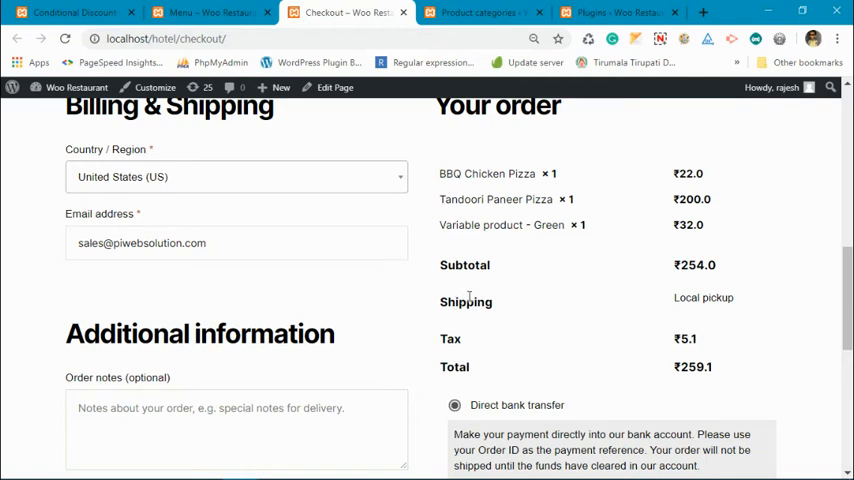
mouse_move(598, 284)
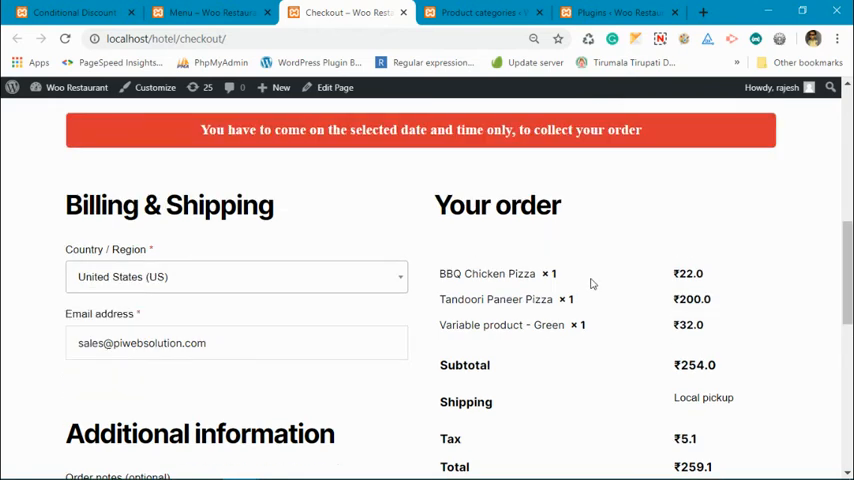
scroll("down", 3)
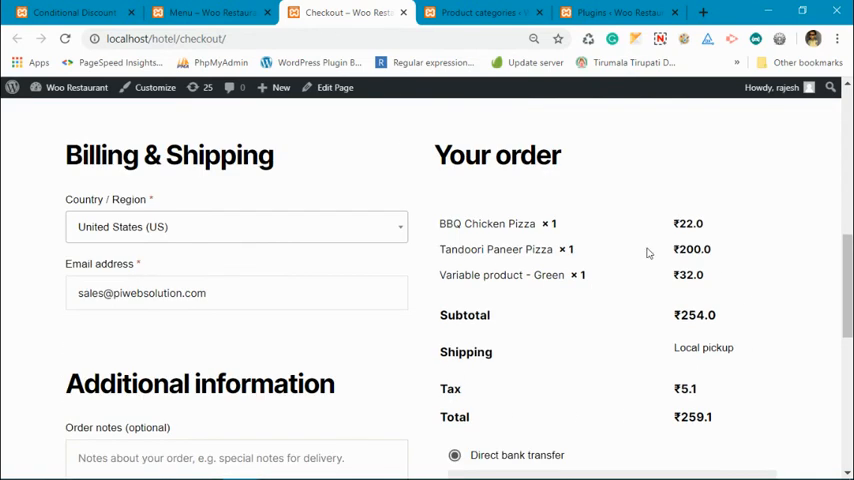
mouse_move(500, 290)
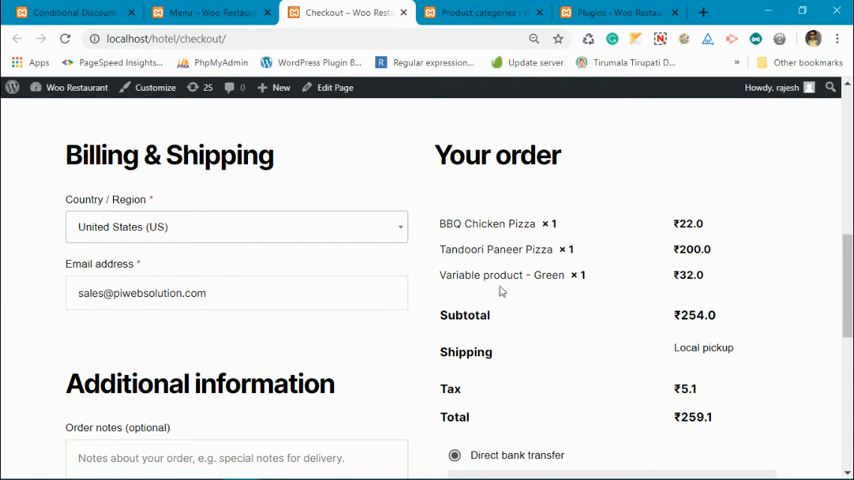
left_click(200, 12)
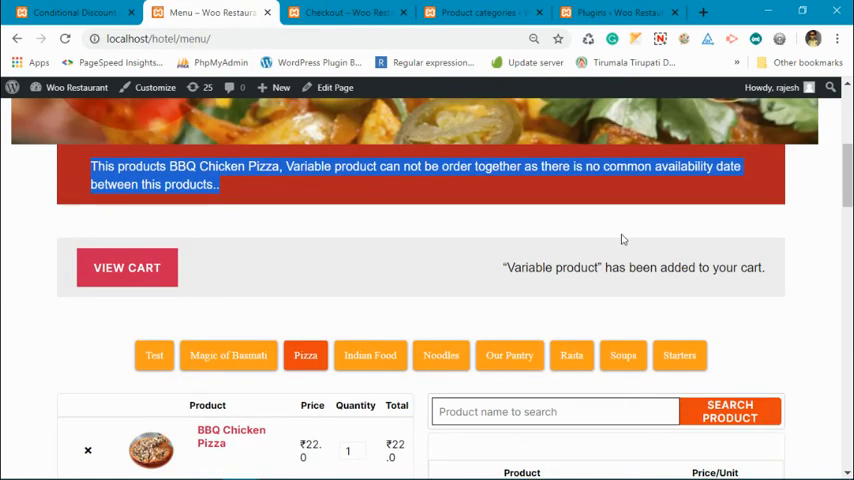
Remove Variable Product – Green from the cart, restoring the ₹10.0 discount for a ₹216.2 total.
scroll("down", 3)
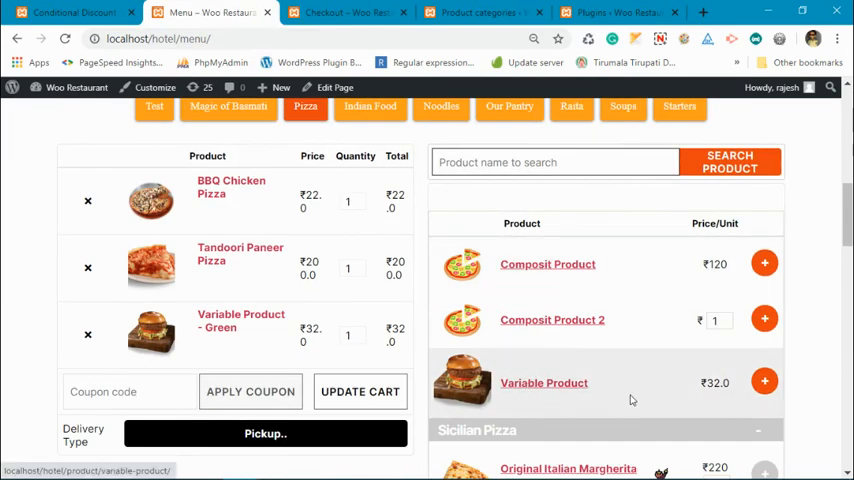
mouse_move(548, 344)
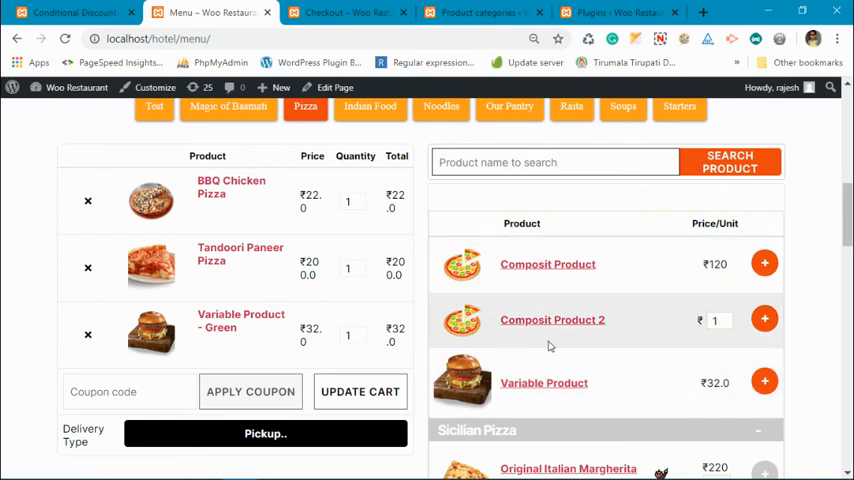
left_click(348, 12)
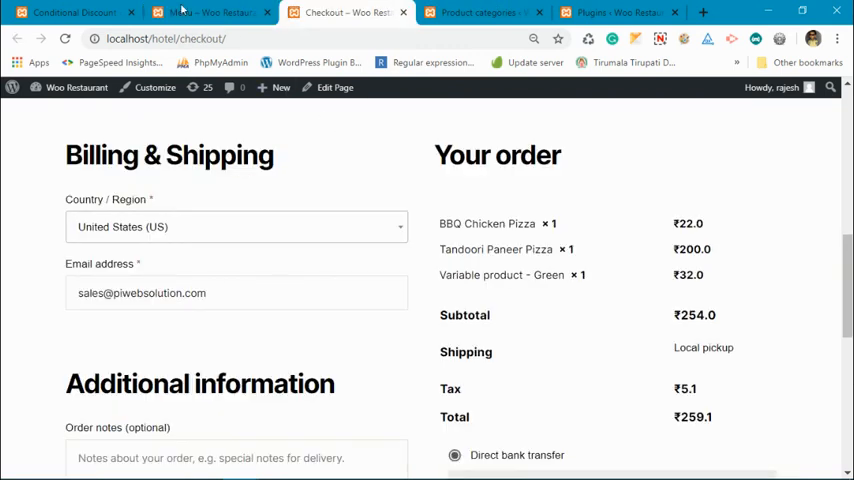
left_click(210, 12)
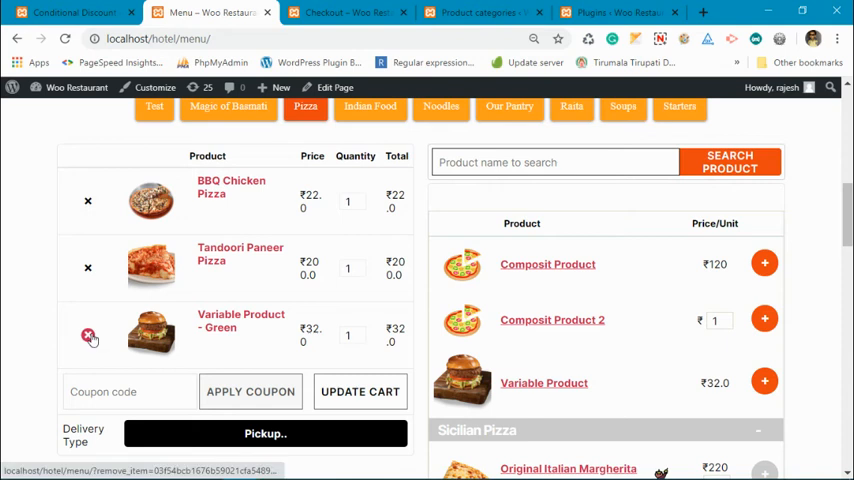
left_click(88, 334)
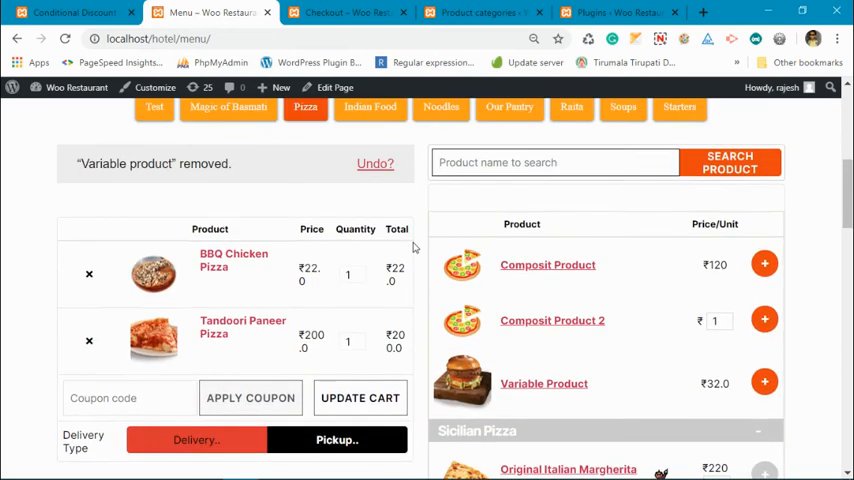
scroll("down", 3)
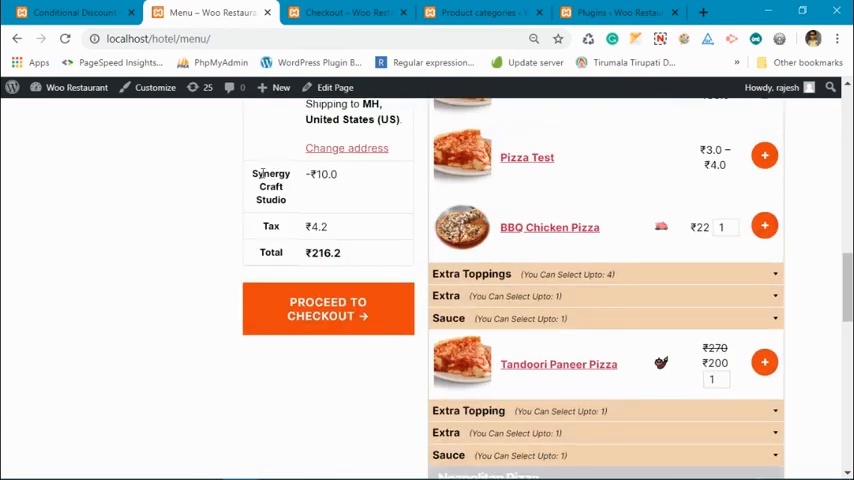
mouse_move(336, 210)
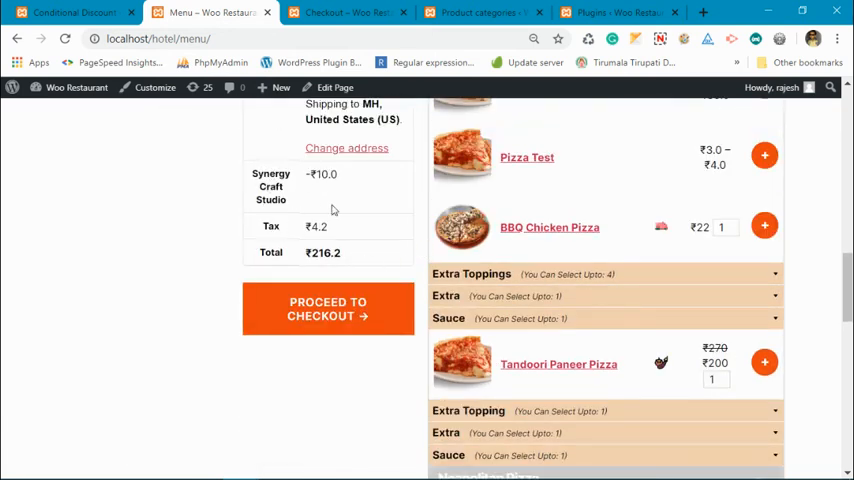
Confirm the cart with the ₹33.0 Margherita keeps the ₹10.0 discount at ₹249.9, then return to the rule settings.
scroll("down", 3)
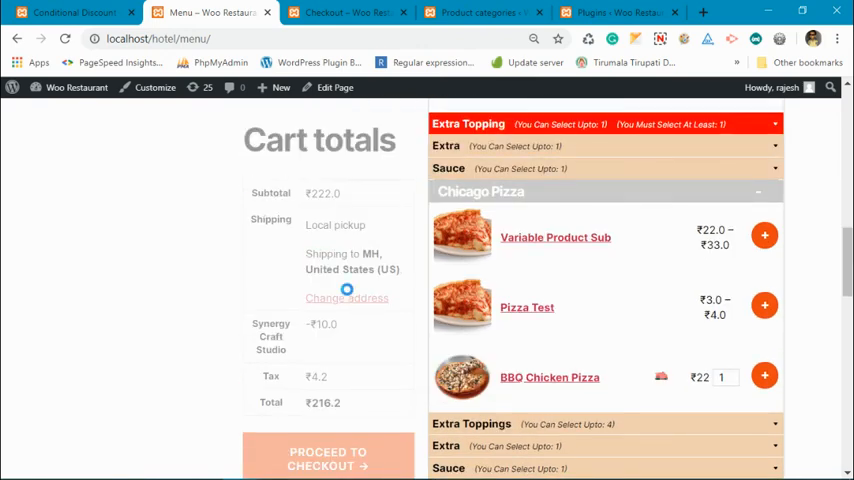
scroll("up", 3)
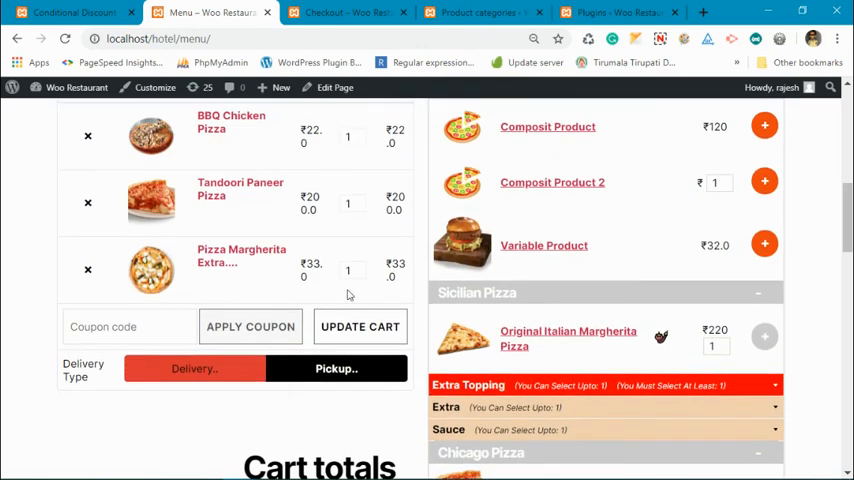
scroll("down", 3)
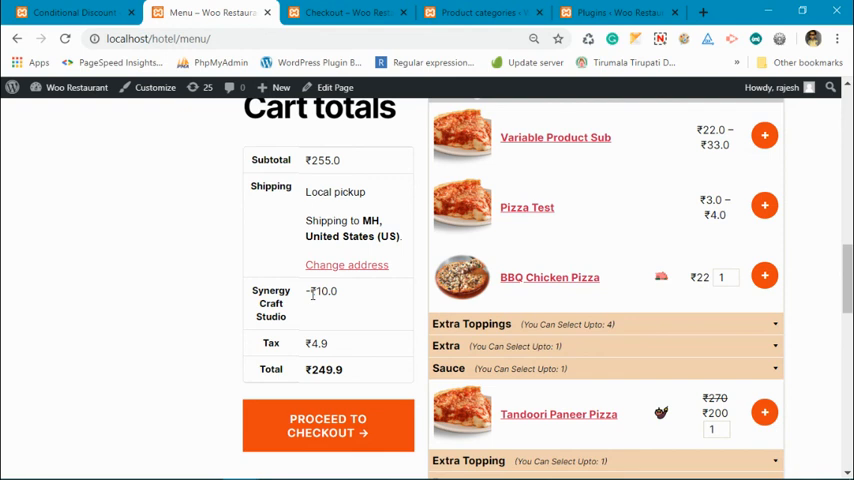
mouse_move(312, 292)
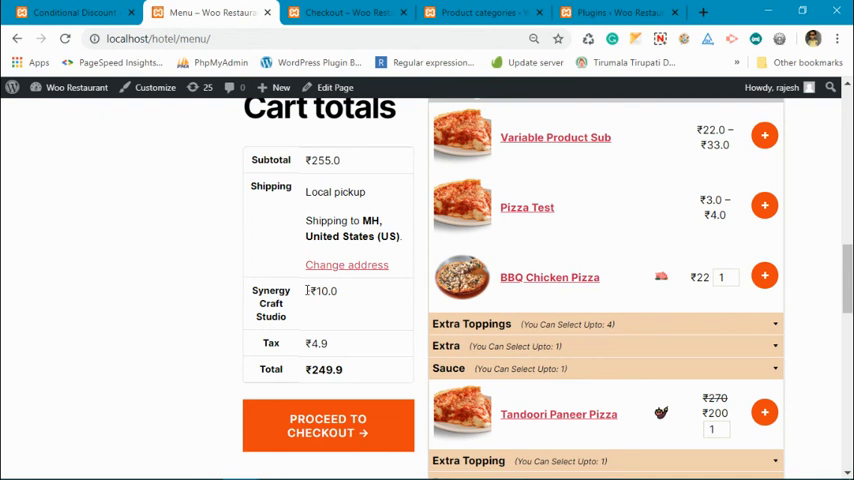
left_click(76, 12)
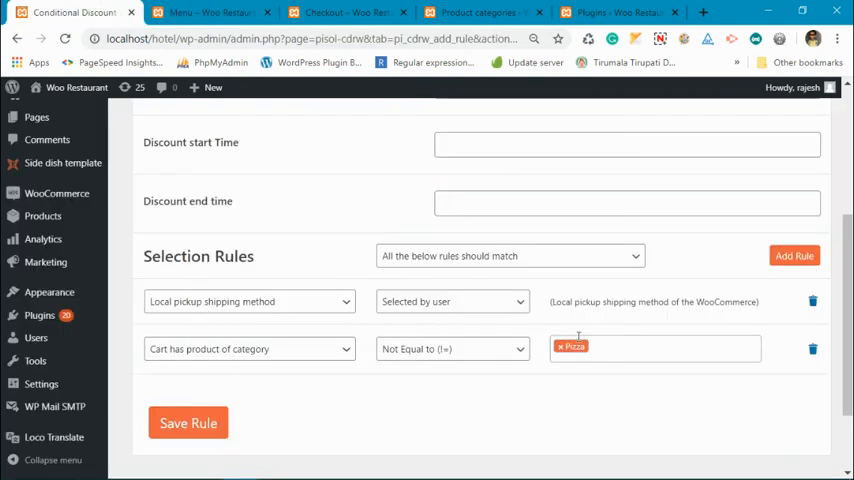